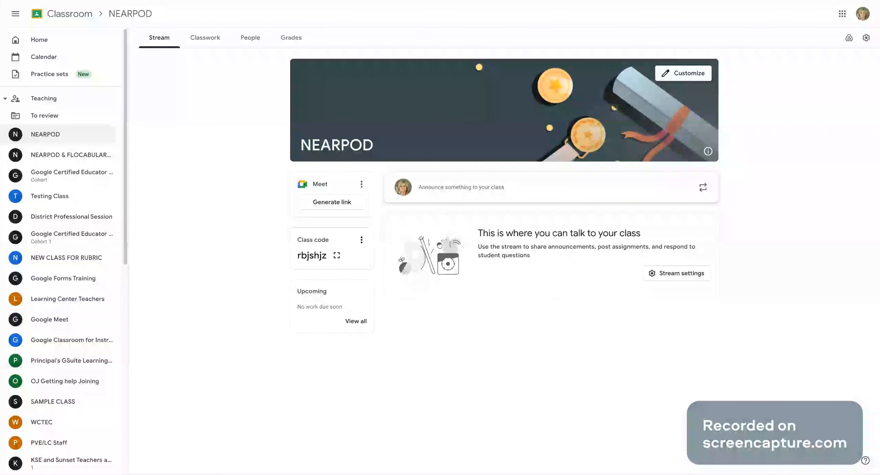
pyautogui.moveTo(533, 185)
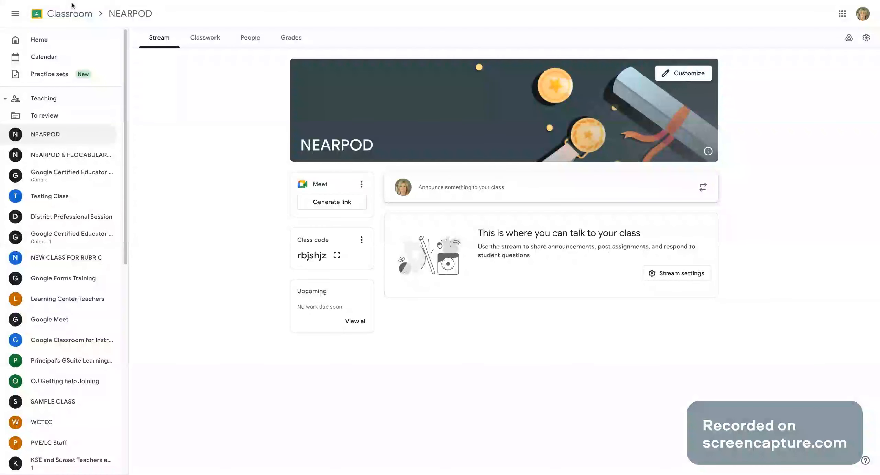
# Step: Leave the NEARPOD class via the Classroom logo to reach the class list
pyautogui.click(69, 14)
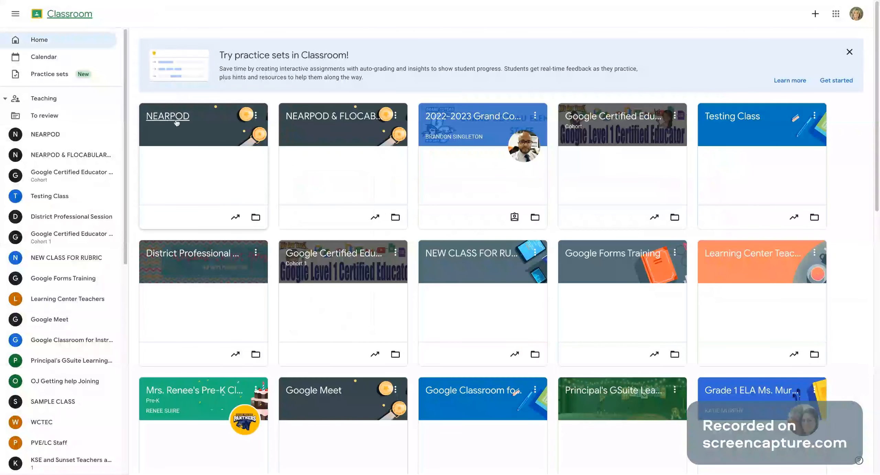
# Step: Reopen the NEARPOD class card to view its stream and class code
pyautogui.click(167, 116)
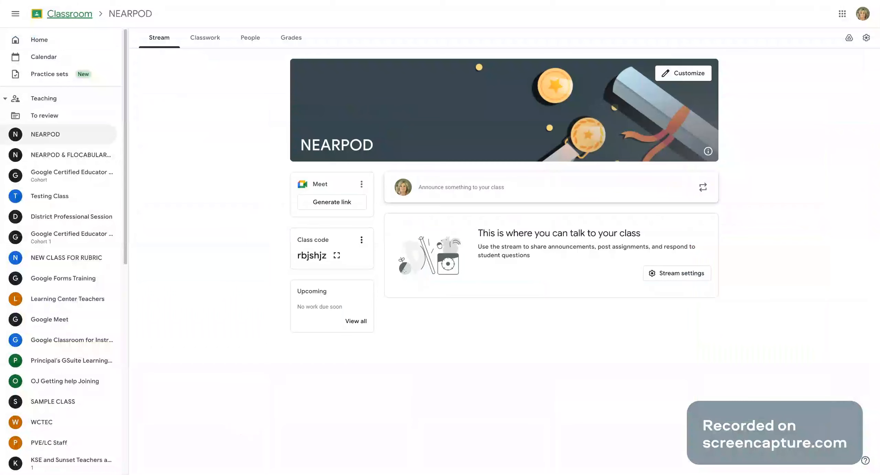
pyautogui.moveTo(259, 265)
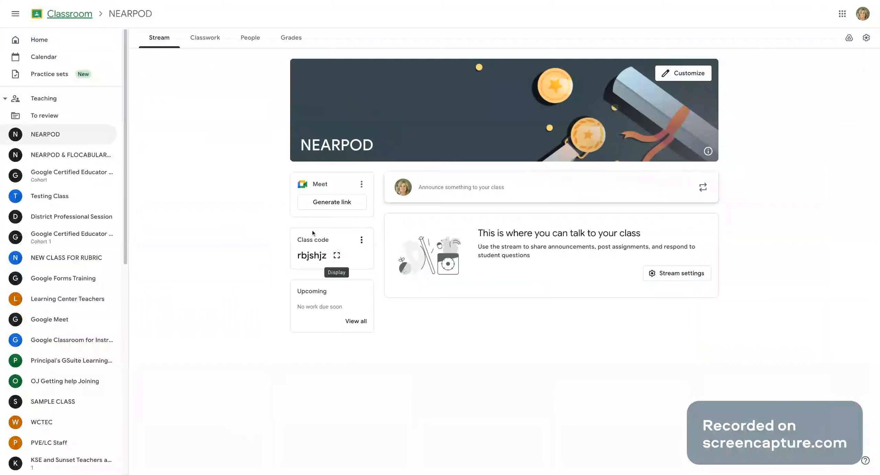
pyautogui.moveTo(338, 255)
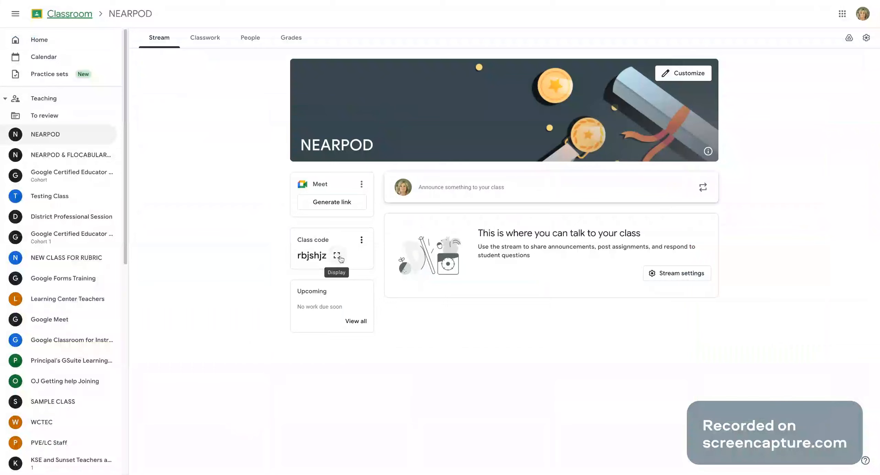
pyautogui.click(338, 259)
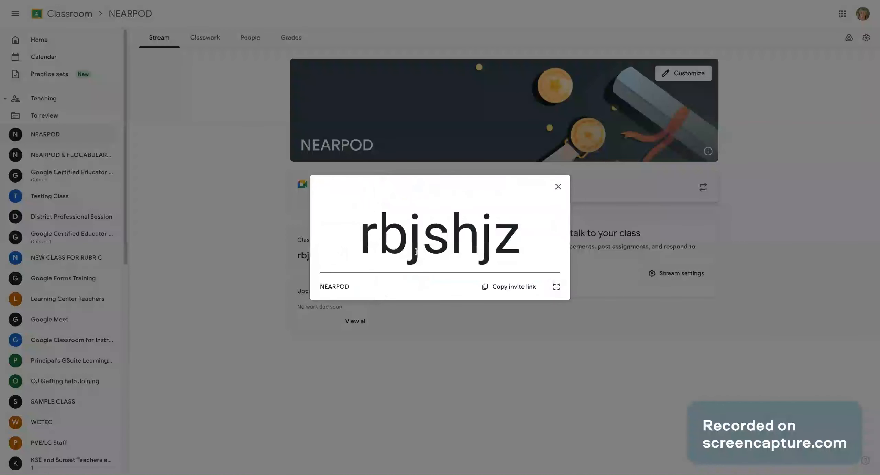
pyautogui.moveTo(558, 186)
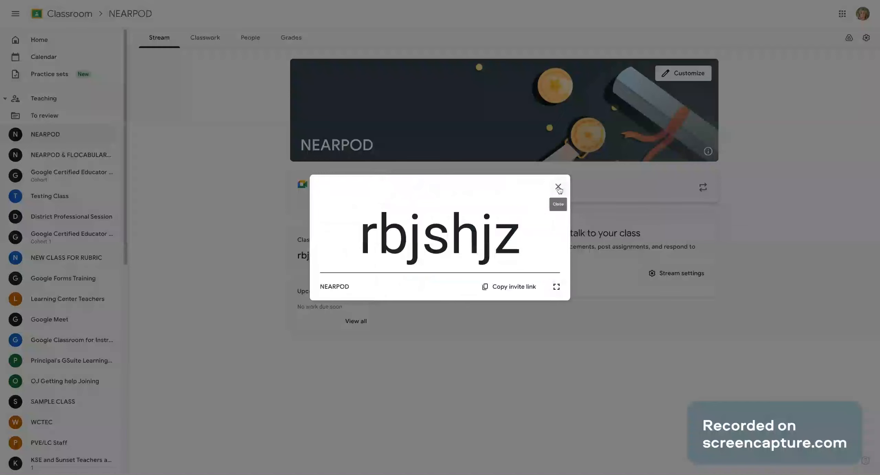
pyautogui.click(559, 187)
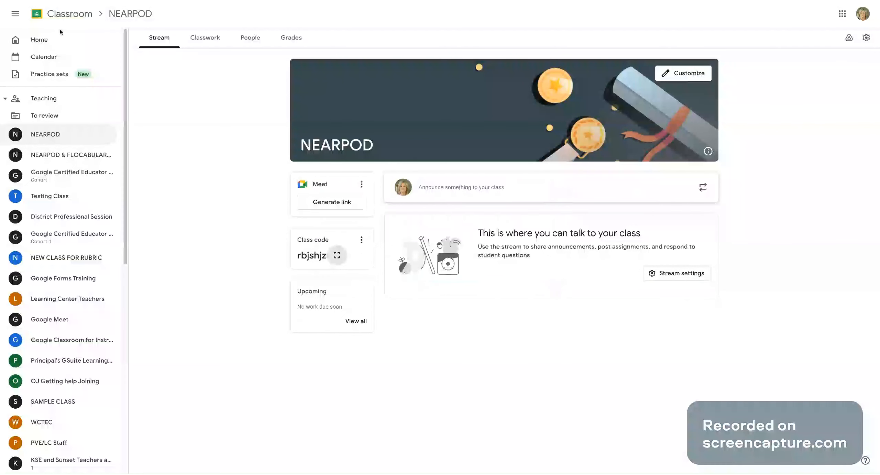
# Step: Return home, briefly open the Google apps grid, then show the join-or-create class options
pyautogui.click(69, 13)
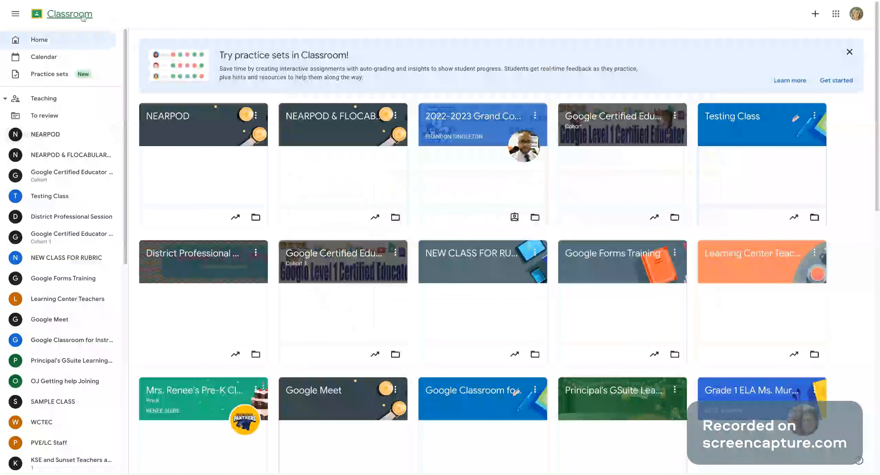
pyautogui.moveTo(816, 14)
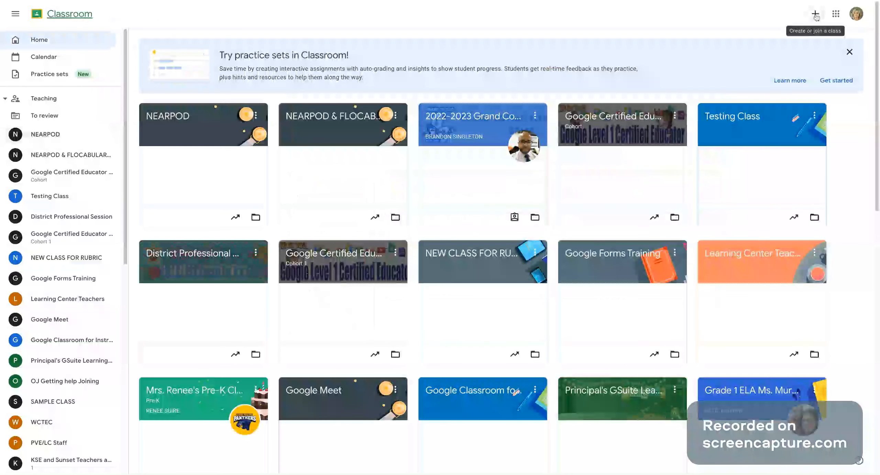
pyautogui.click(836, 13)
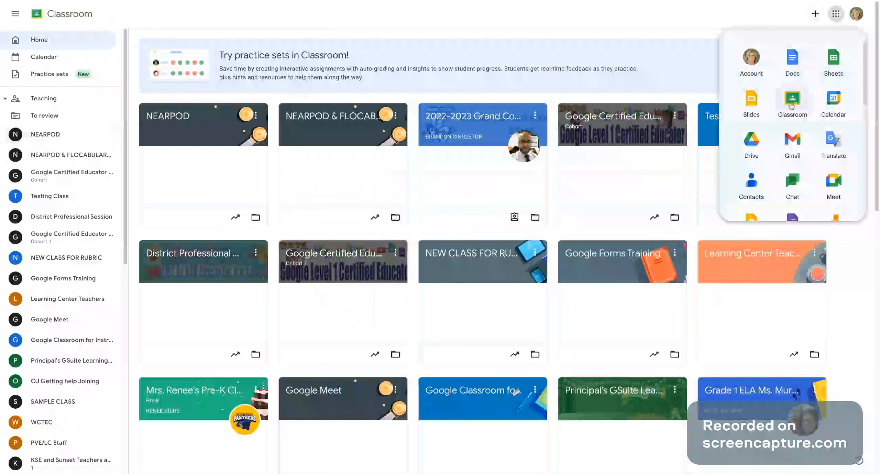
pyautogui.click(815, 14)
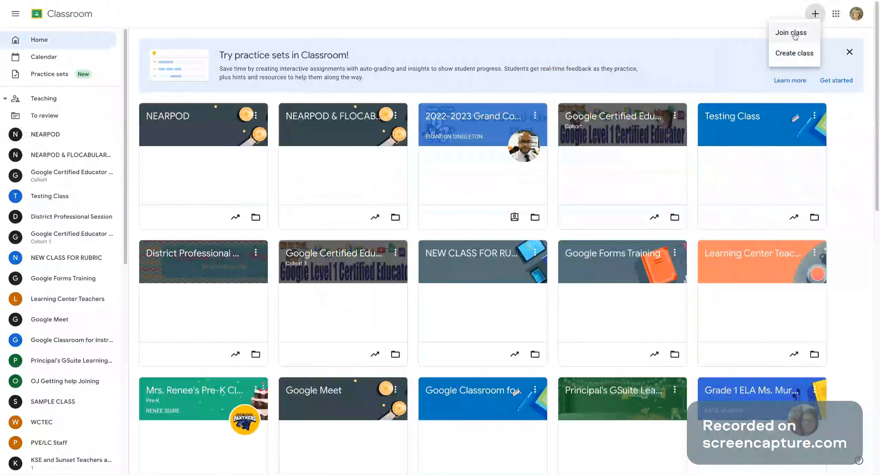
# Step: Choose Join class and focus the empty Class code field
pyautogui.click(791, 33)
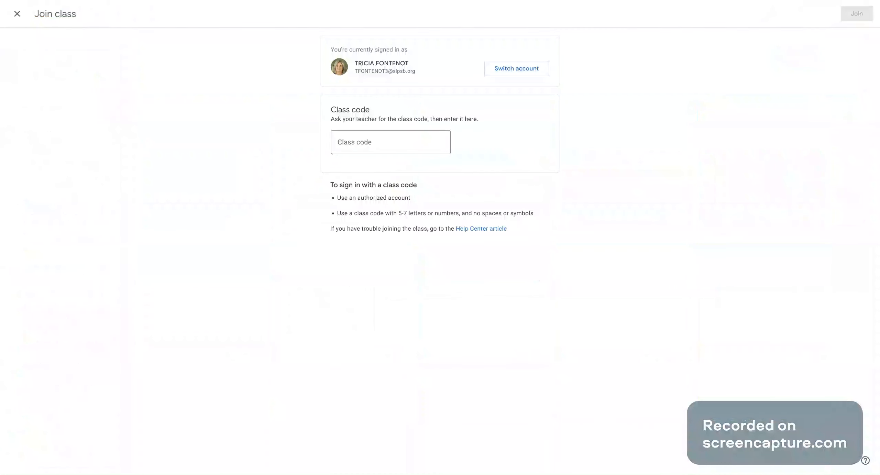
pyautogui.click(391, 142)
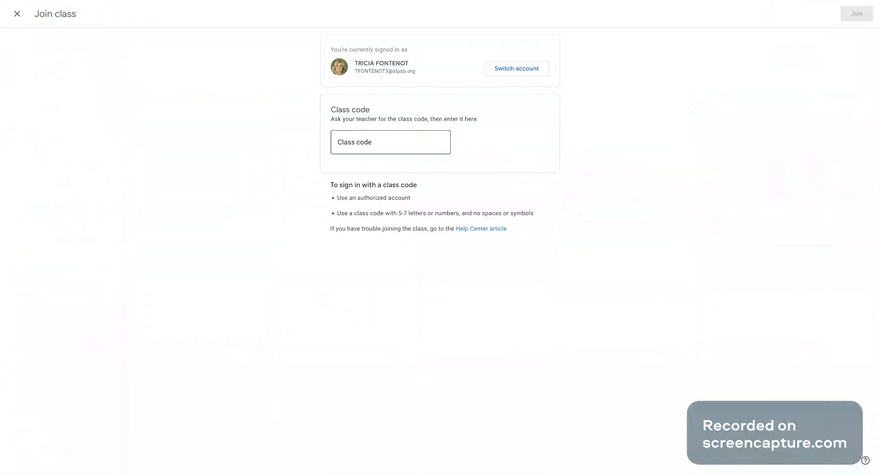
pyautogui.click(390, 142)
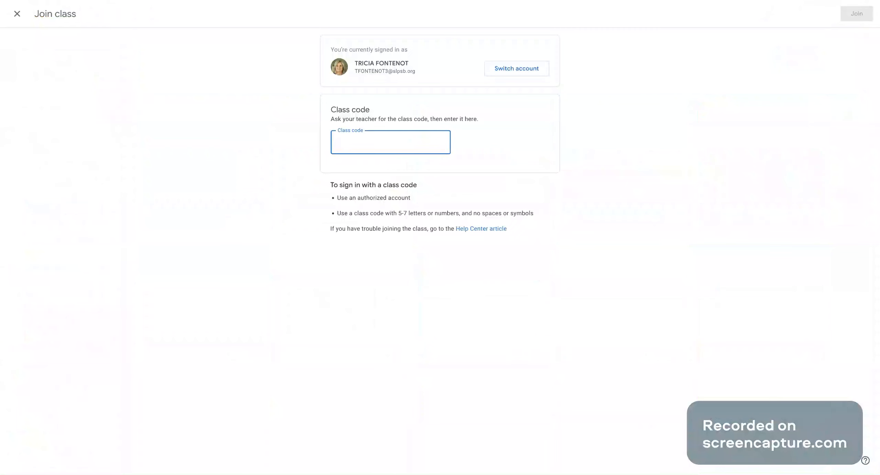